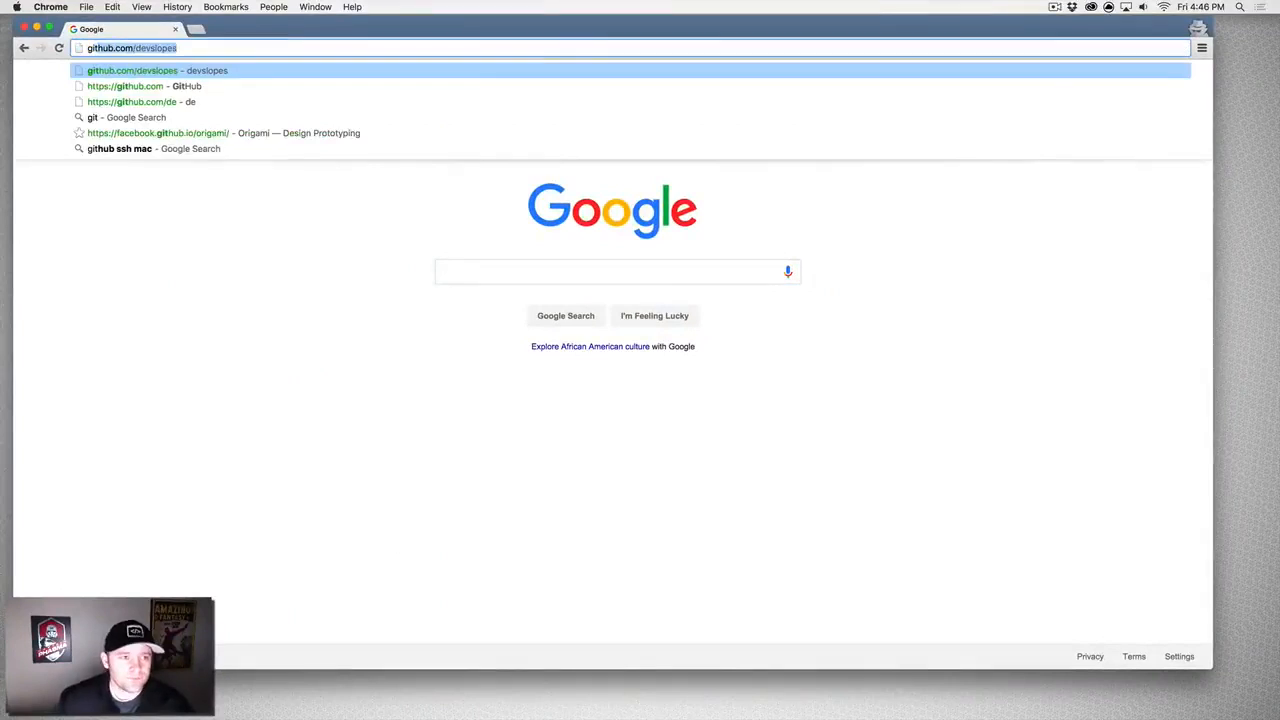
- Load github.com from the address bar, showing GitHub's sign-up form
{"action": "key", "text": "backspace"}
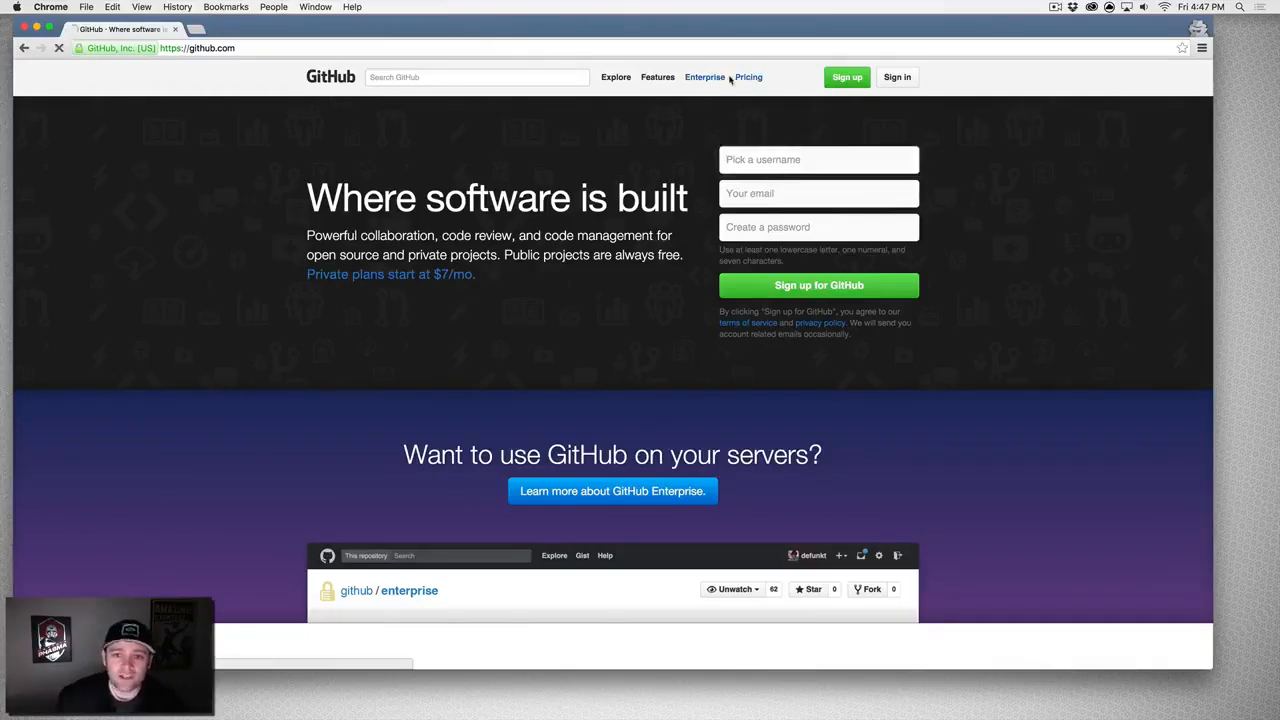
- Open GitHub's Plans and pricing page listing personal and organization private repository limits
{"action": "left_click", "coordinate": [748, 77]}
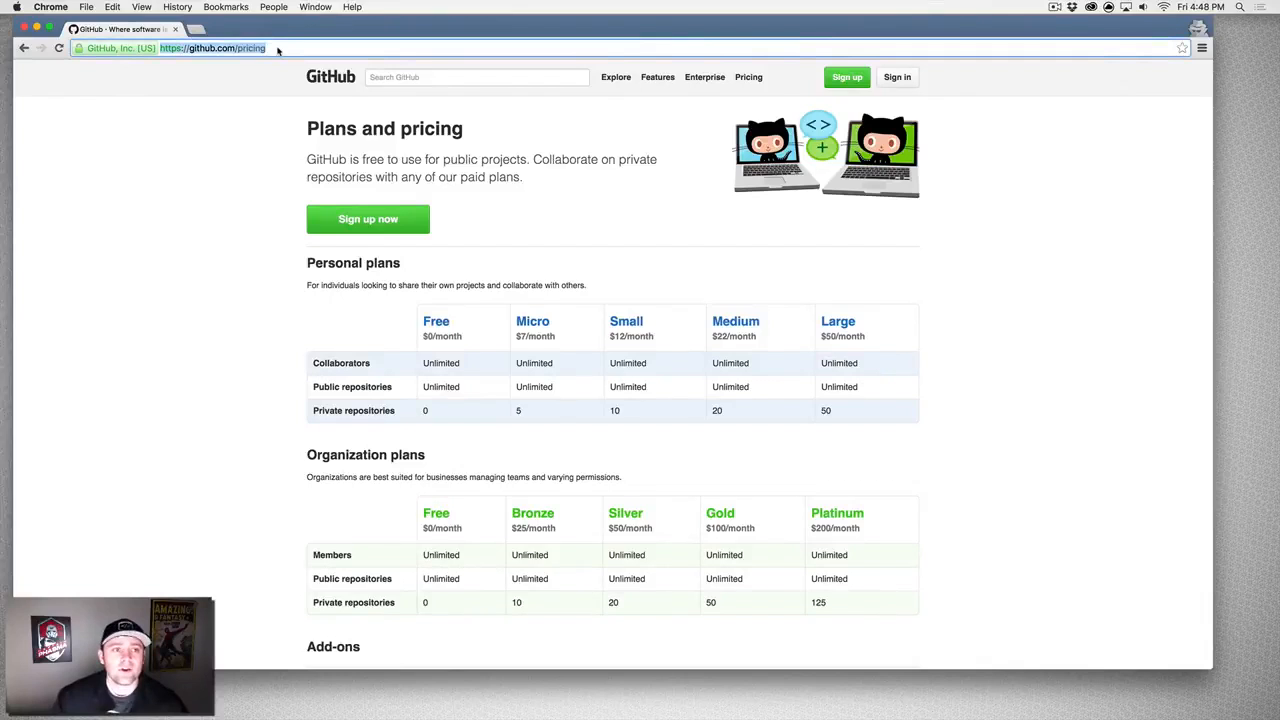
- Go to bitbucket.com's cloud pricing and review the free 5-user and $10/month 10-user plans
{"action": "type", "text": "bitbucket.com"}
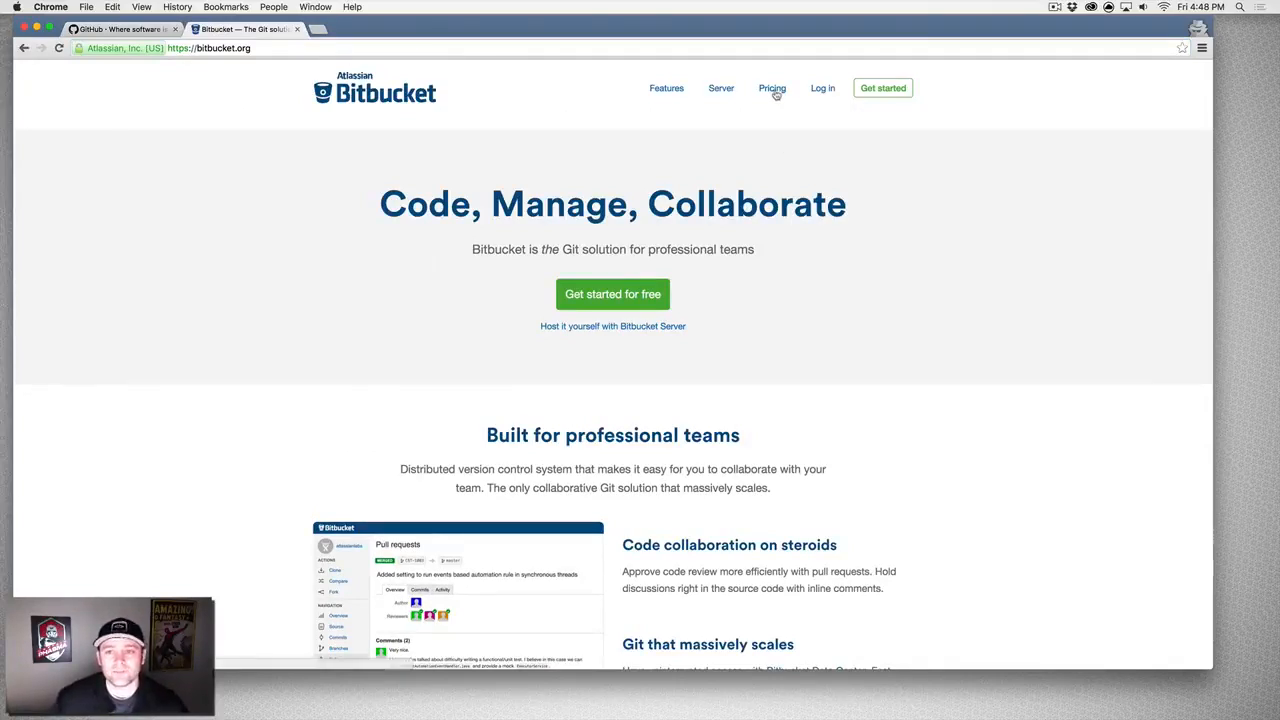
{"action": "left_click", "coordinate": [772, 88]}
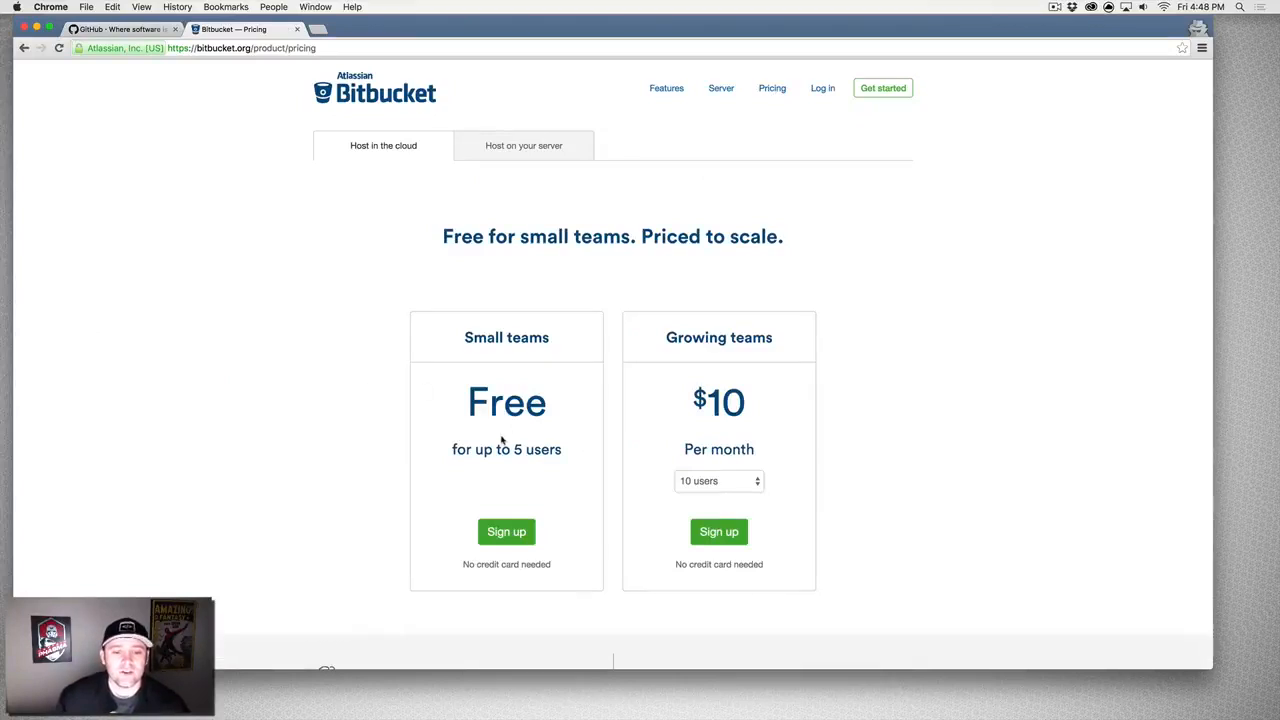
{"action": "scroll", "scroll_direction": "down", "scroll_amount": 3}
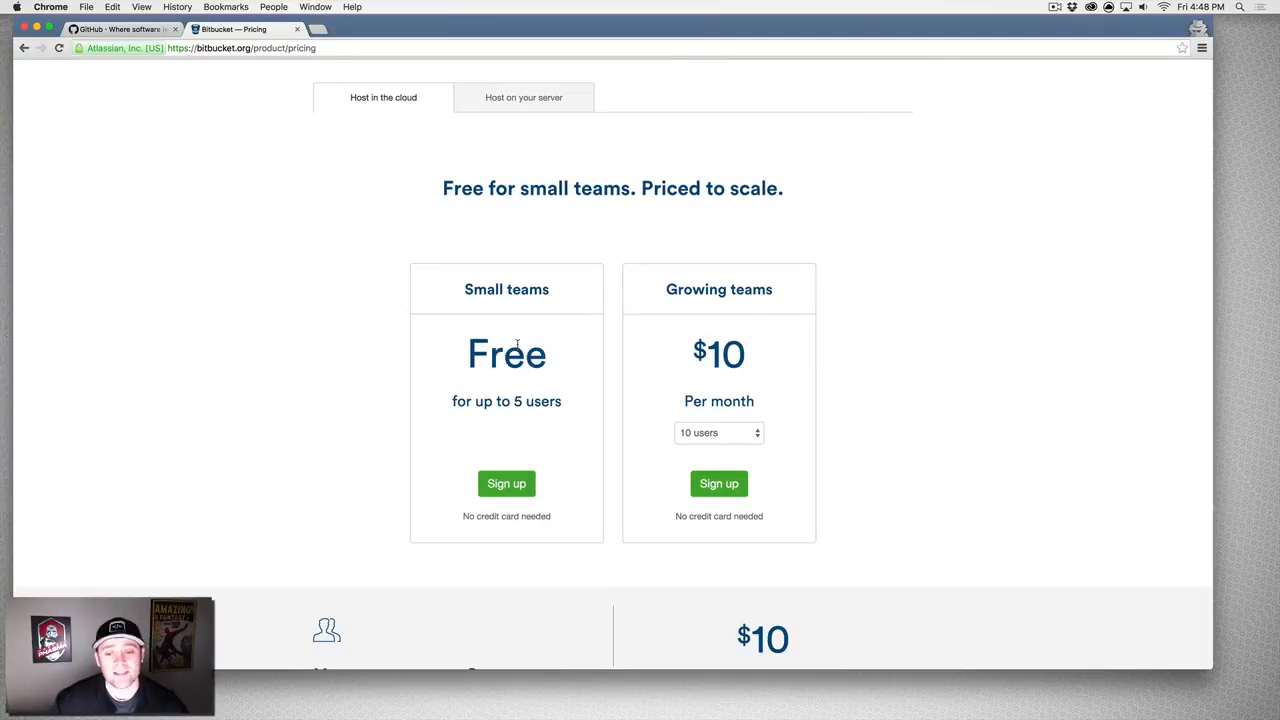
{"action": "mouse_move", "coordinate": [518, 347]}
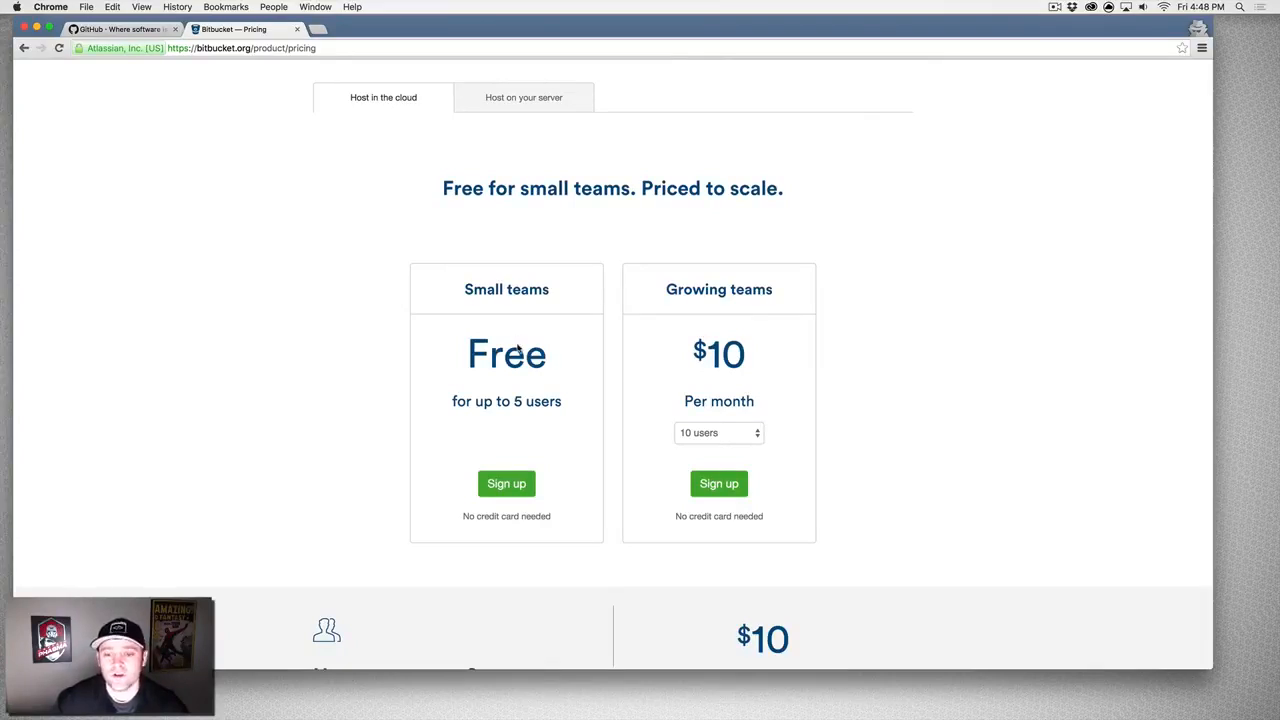
{"action": "mouse_move", "coordinate": [714, 443]}
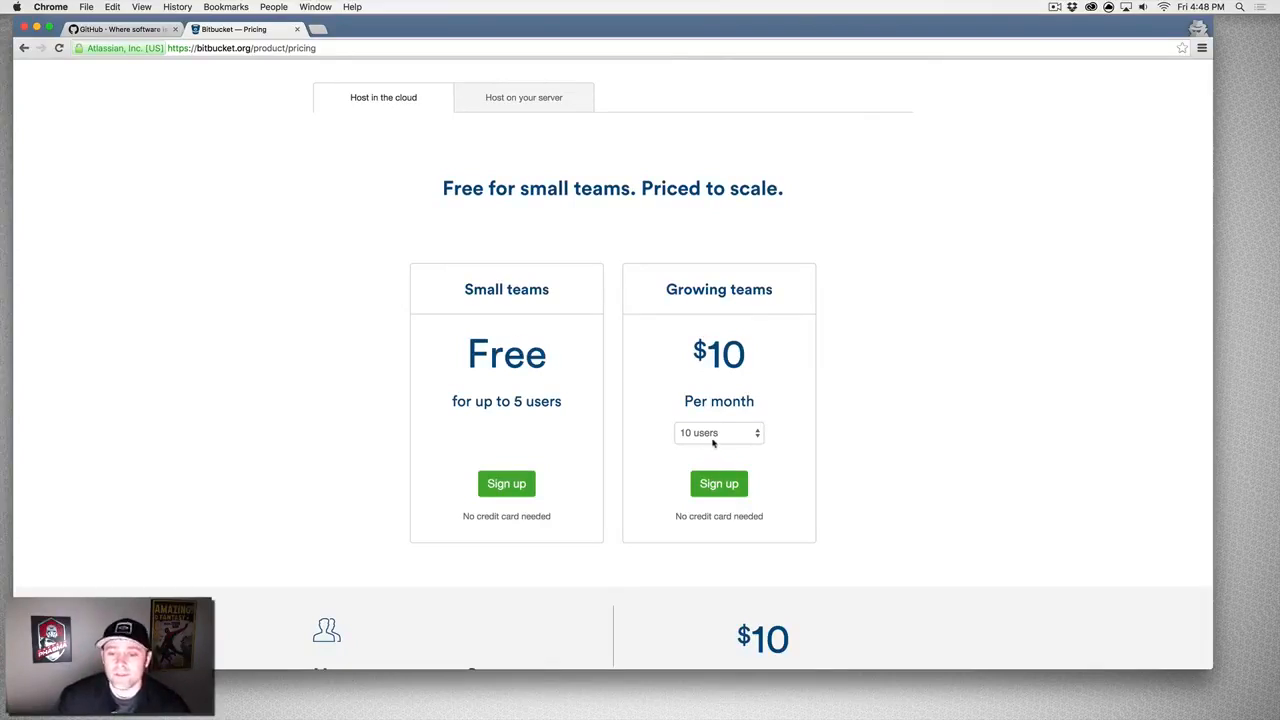
{"action": "scroll", "scroll_direction": "down", "scroll_amount": 3}
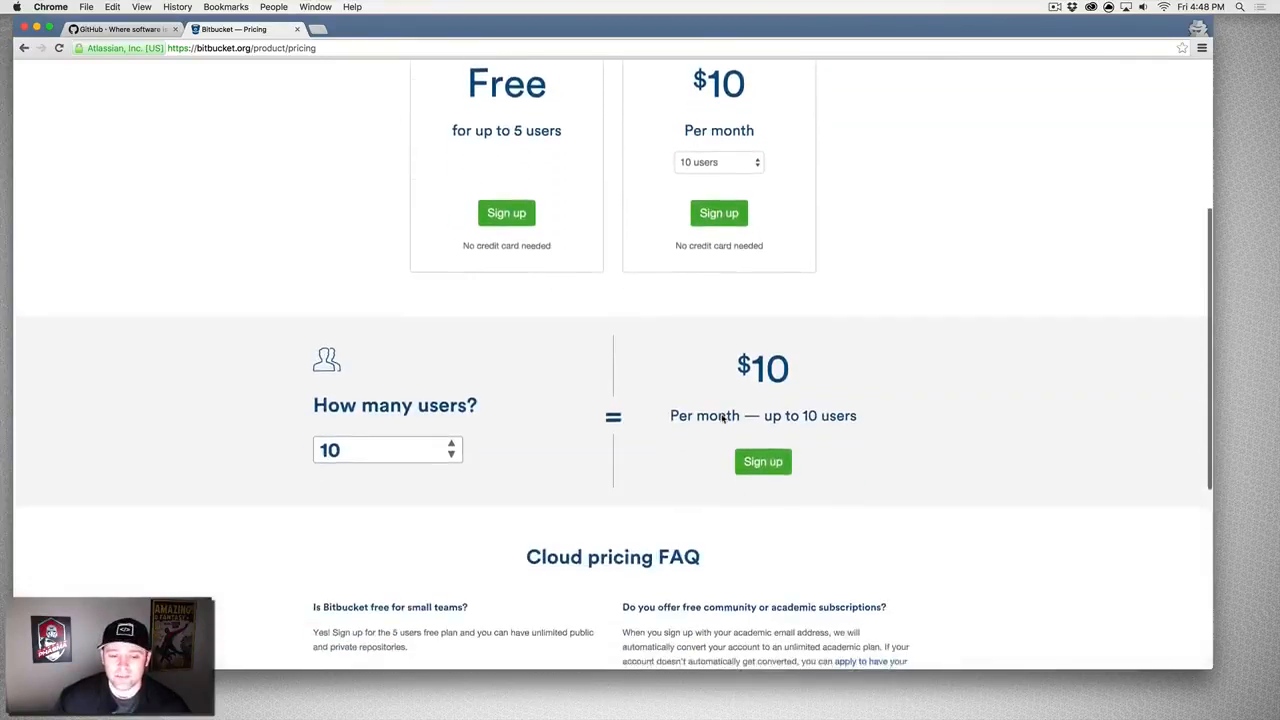
{"action": "scroll", "scroll_direction": "up", "scroll_amount": 3}
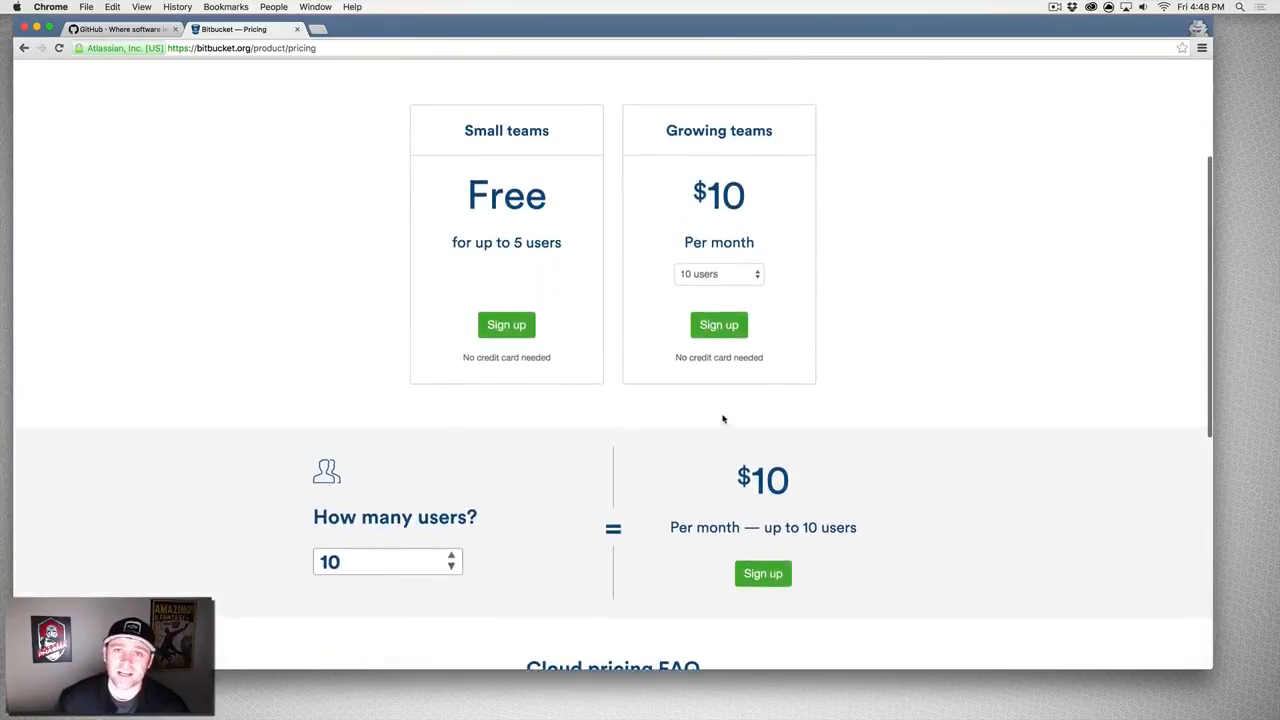
{"action": "scroll", "scroll_direction": "up", "scroll_amount": 3}
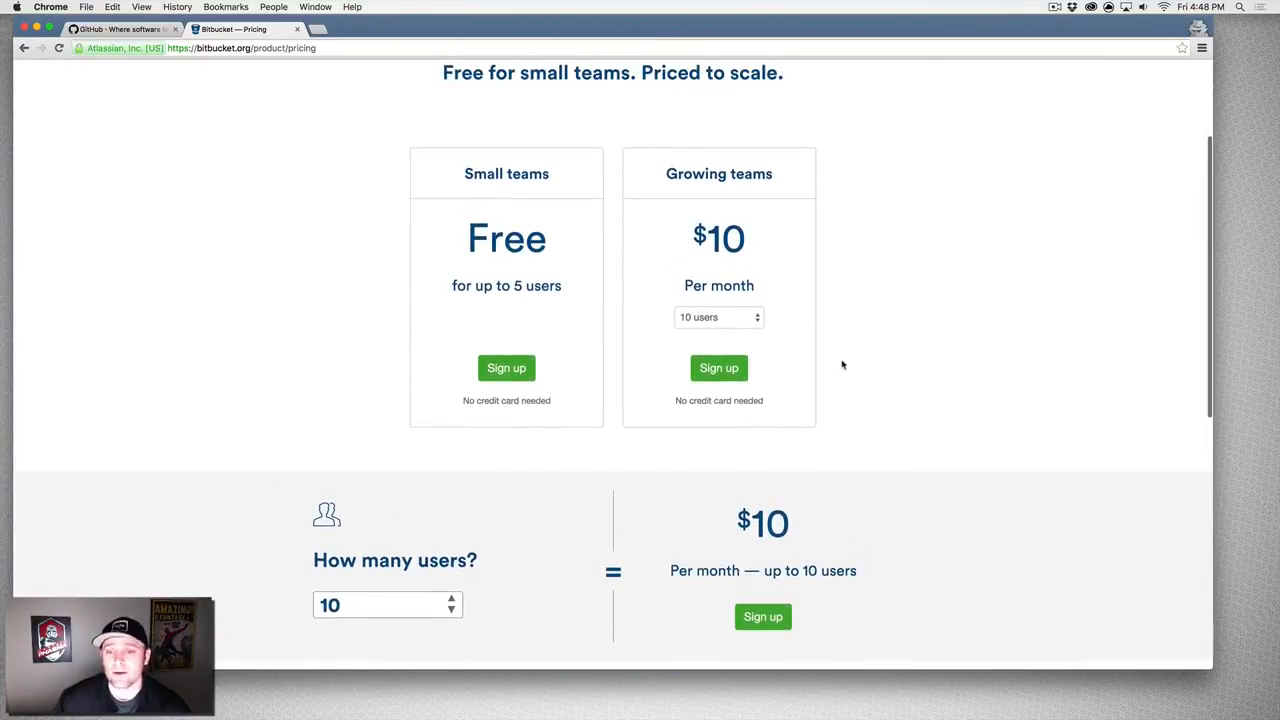